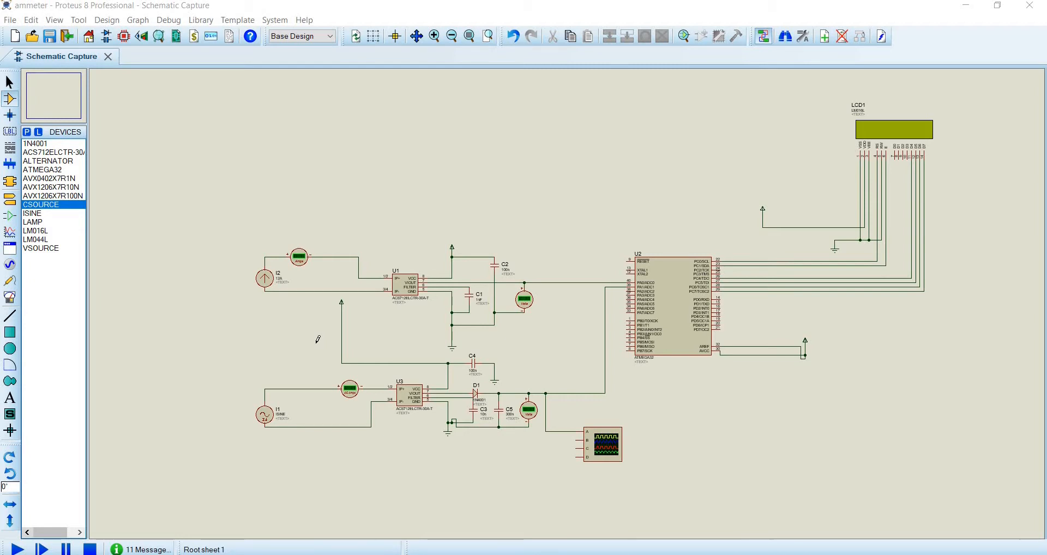
{"action": "mouse_move", "coordinate": [363, 309]}
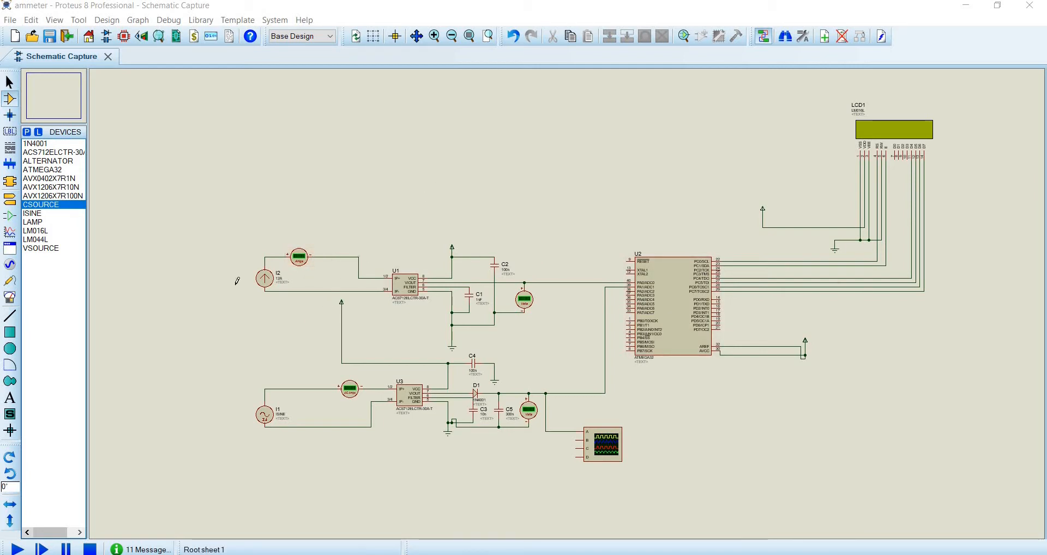
{"action": "mouse_move", "coordinate": [438, 197]}
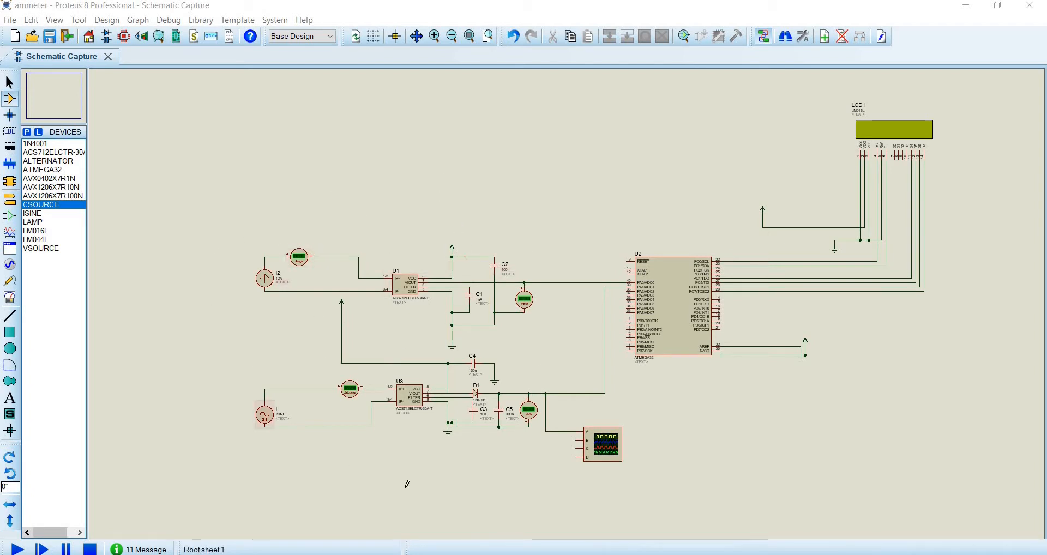
{"action": "mouse_move", "coordinate": [633, 477]}
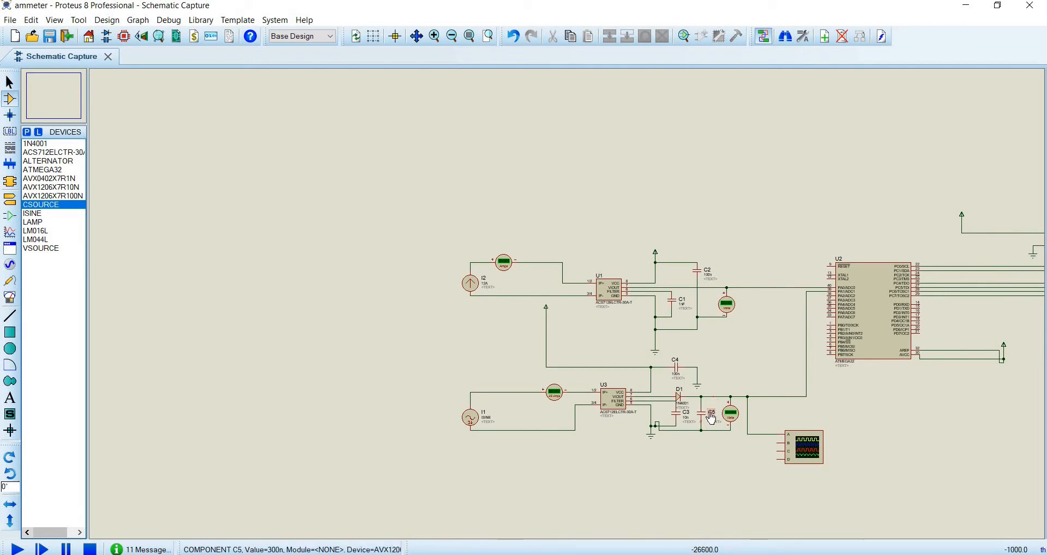
- Start simulating the ATmega32 ammeter circuit
{"action": "left_click", "coordinate": [711, 415]}
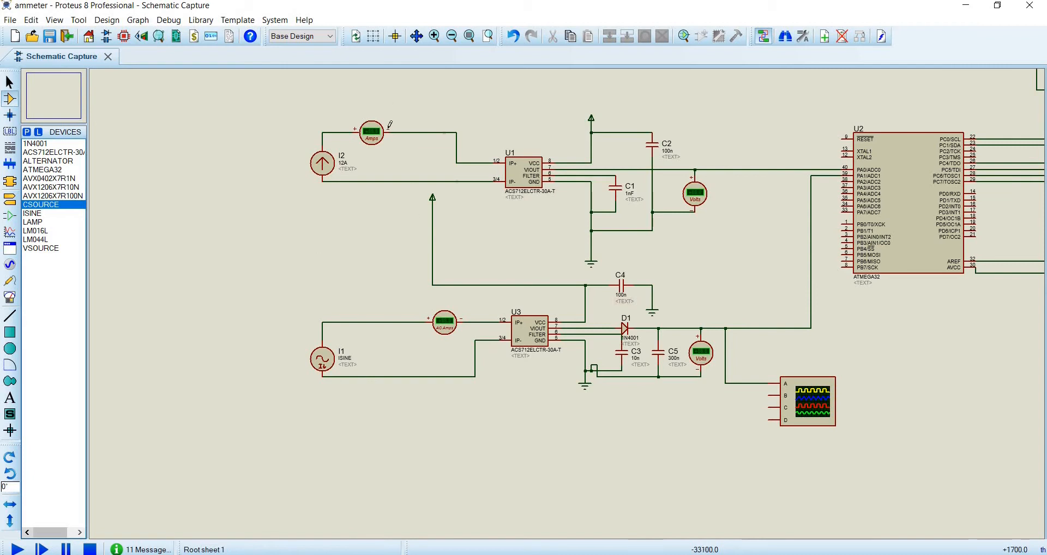
{"action": "mouse_move", "coordinate": [938, 160]}
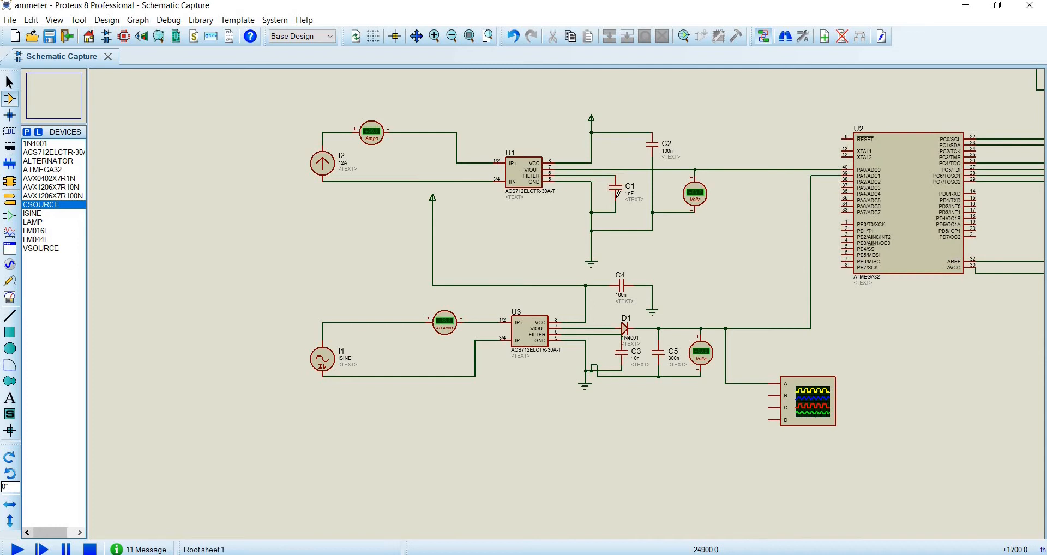
{"action": "mouse_move", "coordinate": [547, 228]}
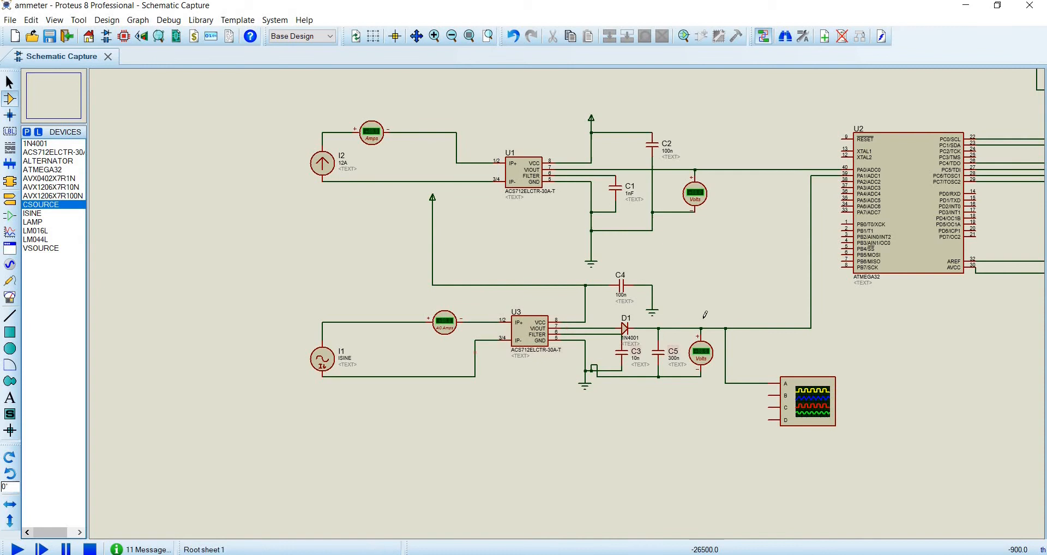
{"action": "mouse_move", "coordinate": [379, 381]}
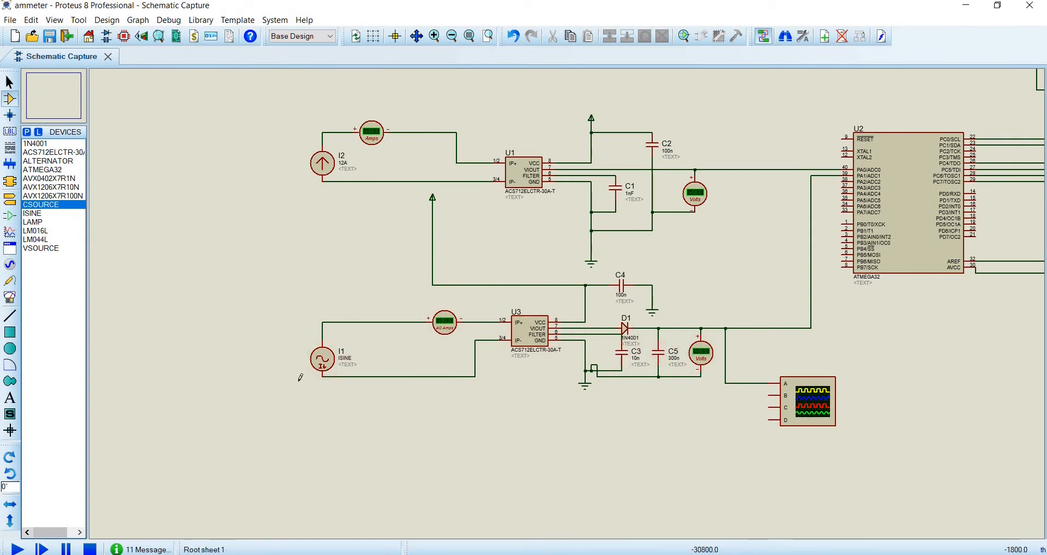
{"action": "mouse_move", "coordinate": [422, 399]}
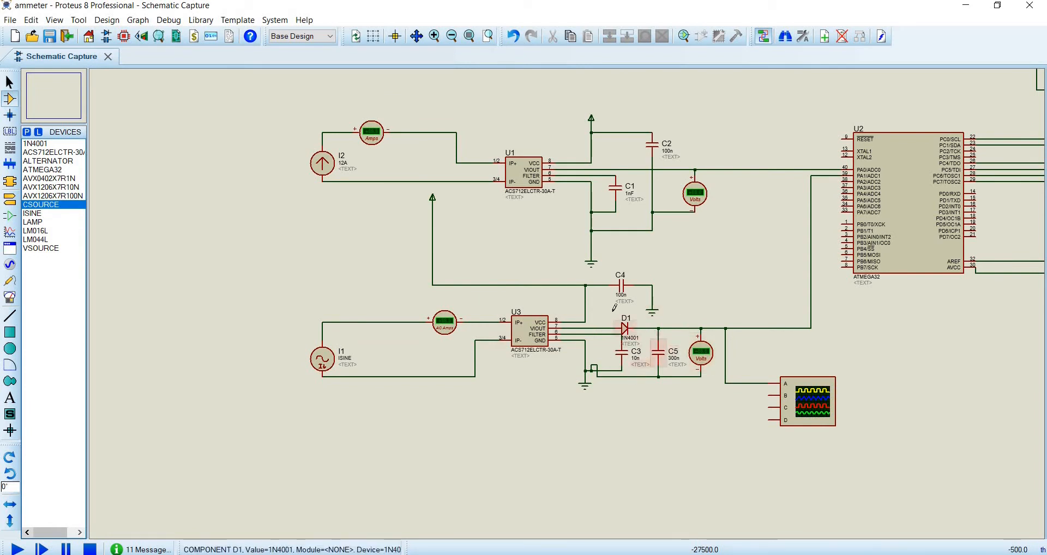
{"action": "left_click", "coordinate": [671, 351]}
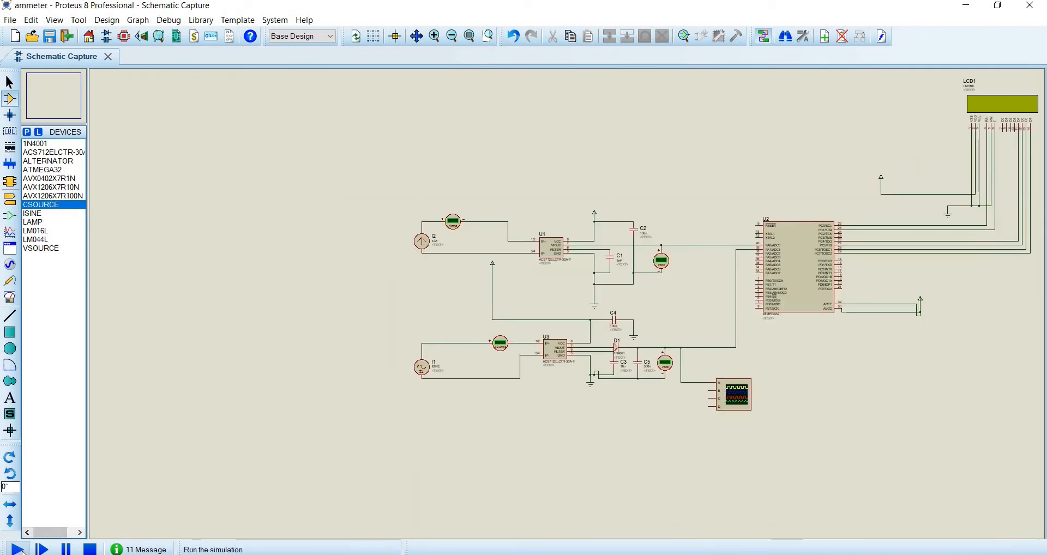
{"action": "left_click", "coordinate": [15, 549]}
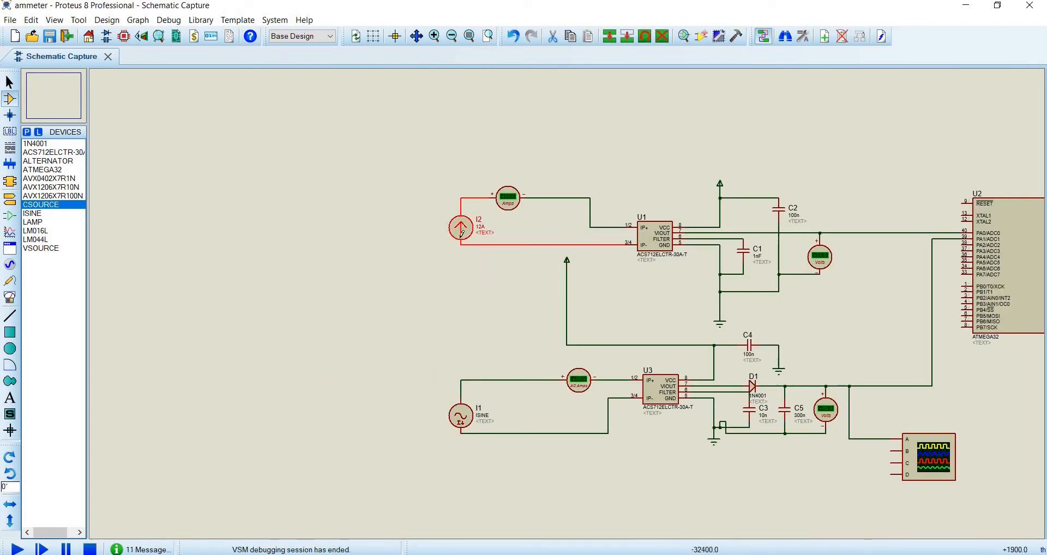
- Set DC source I2 to 20 A and shorten the sine source I1's amplitude
{"action": "double_click", "coordinate": [460, 227]}
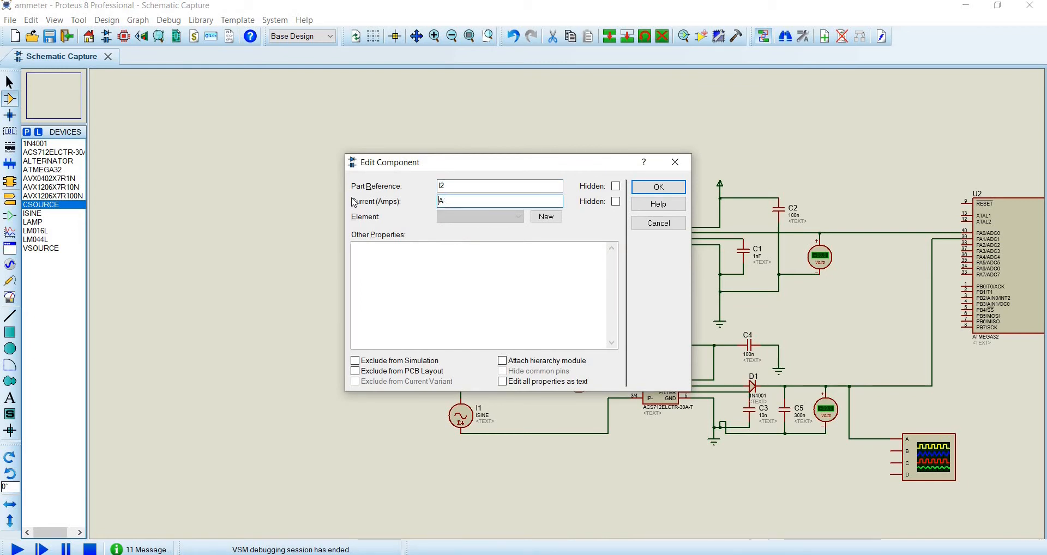
{"action": "left_click", "coordinate": [657, 186]}
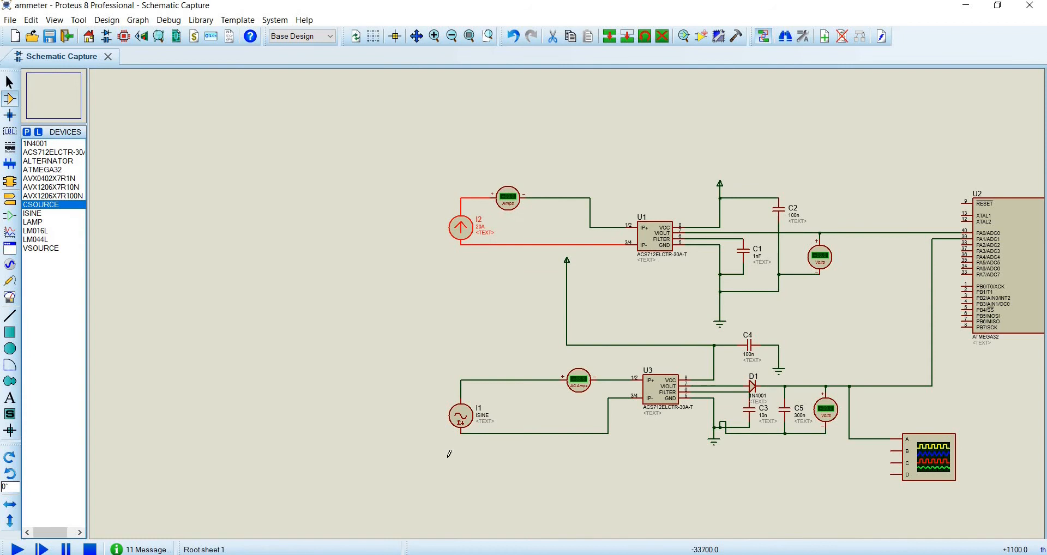
{"action": "double_click", "coordinate": [461, 416]}
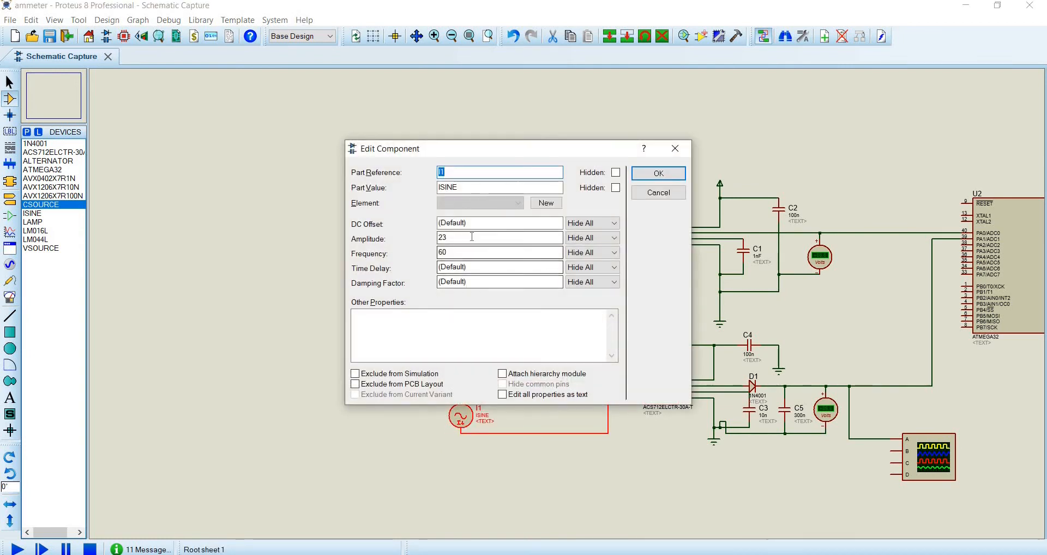
{"action": "key", "text": "Backspace"}
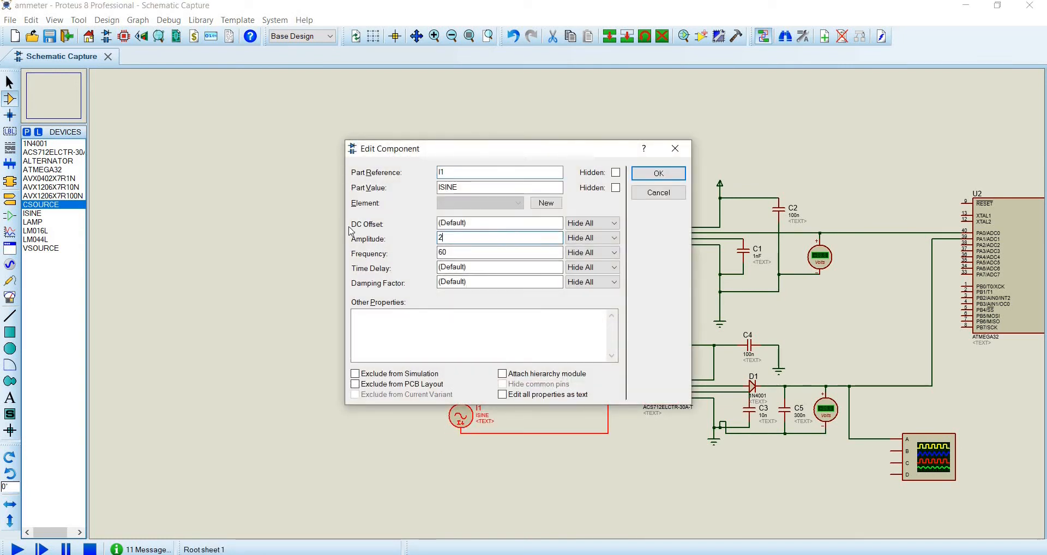
{"action": "left_click", "coordinate": [658, 173]}
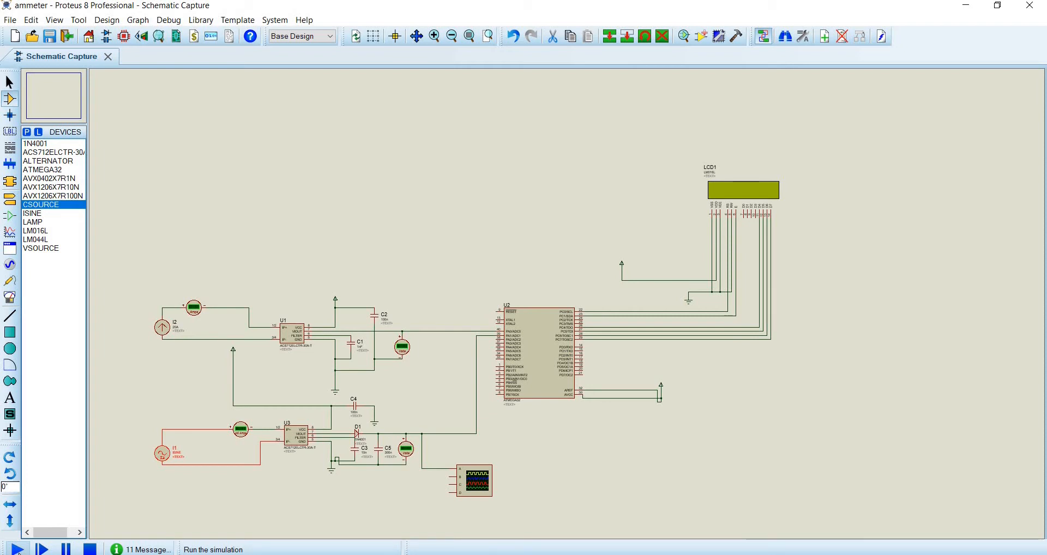
- Run the simulation with I2 at 20 A and I1's edited amplitude
{"action": "left_click", "coordinate": [17, 549]}
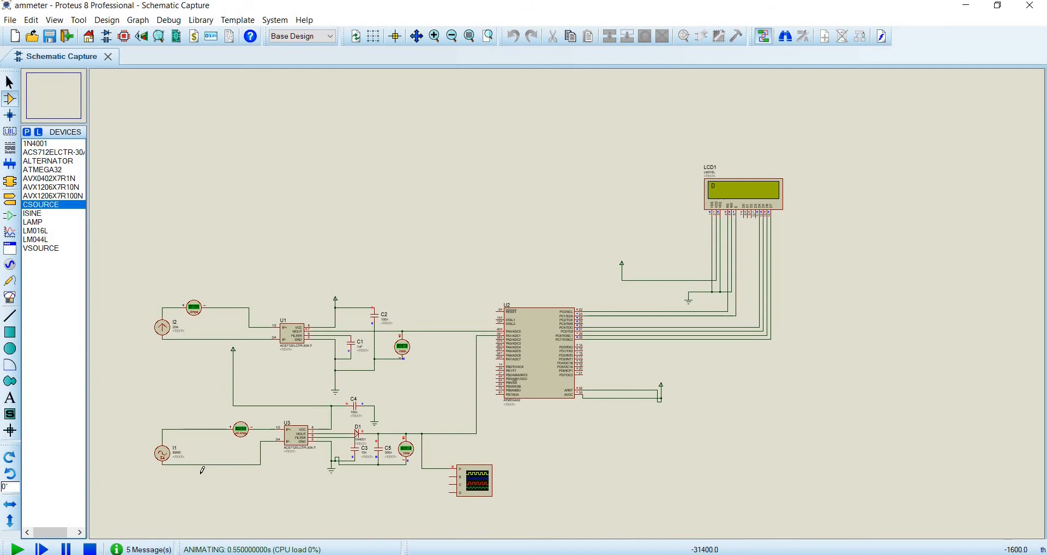
{"action": "left_click", "coordinate": [17, 549]}
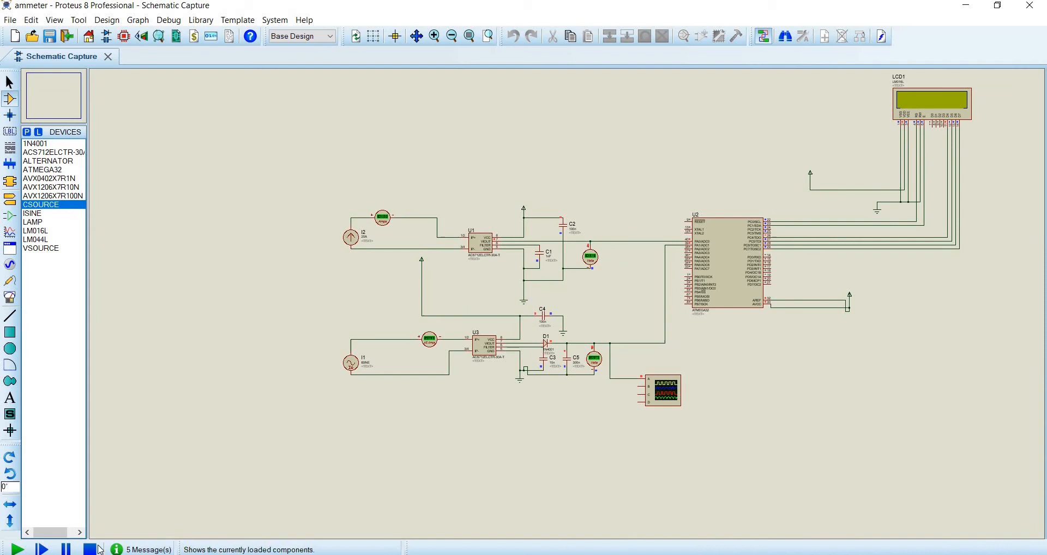
- Stop the simulation and confirm a new current value for DC source I2
{"action": "left_click", "coordinate": [89, 550]}
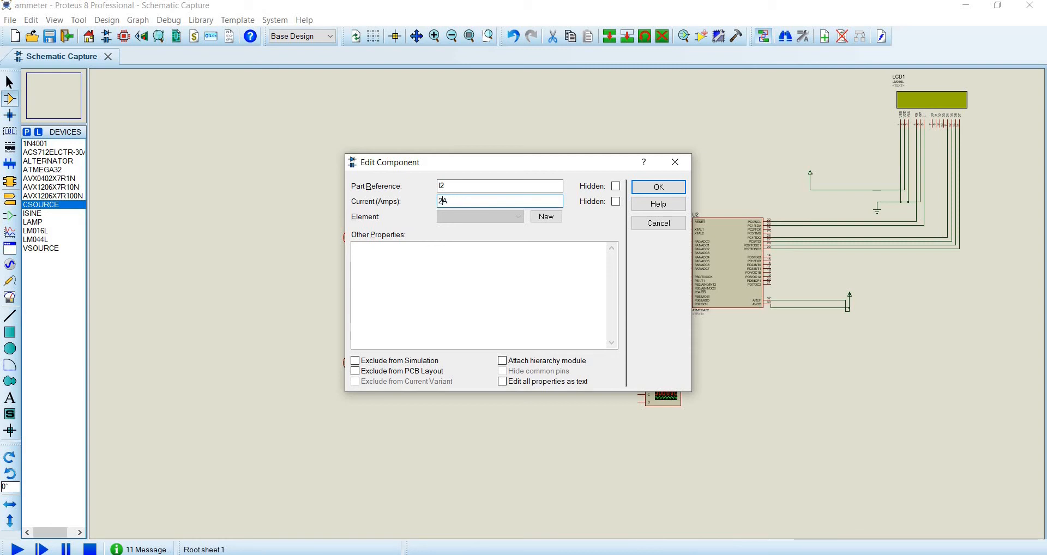
{"action": "left_click", "coordinate": [658, 186]}
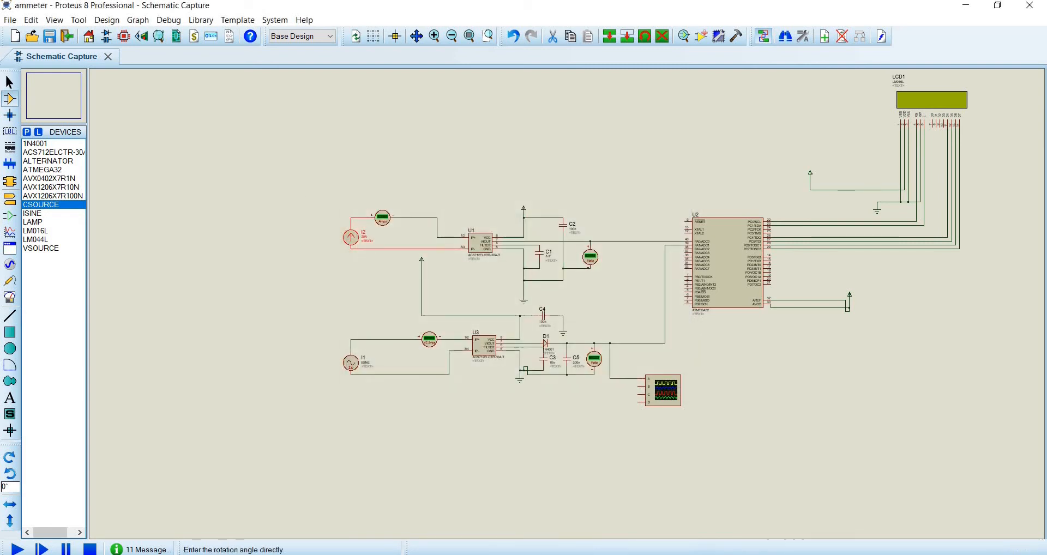
{"action": "left_click", "coordinate": [13, 549]}
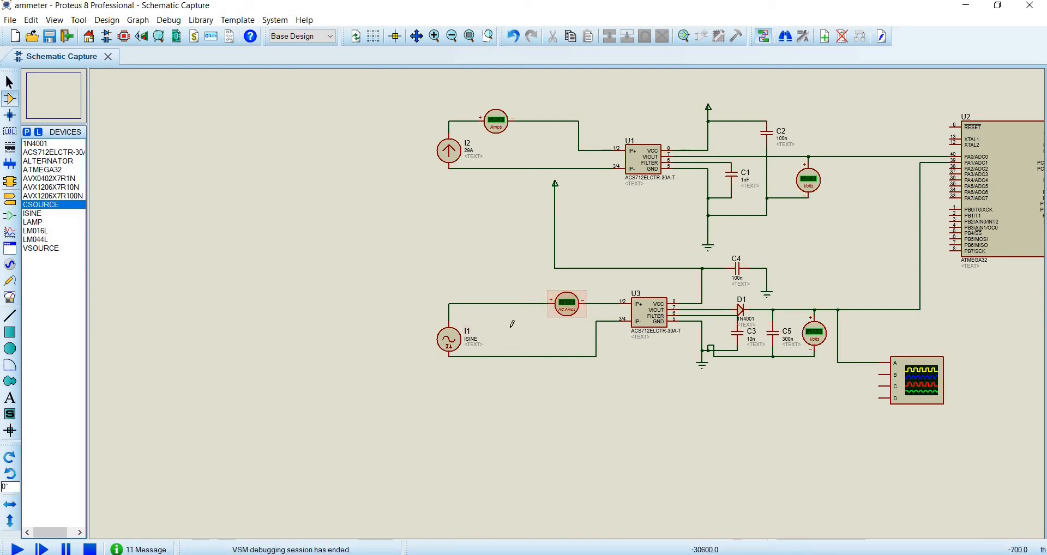
- Edit the sine source I1's properties and restart the simulation
{"action": "left_click", "coordinate": [449, 339]}
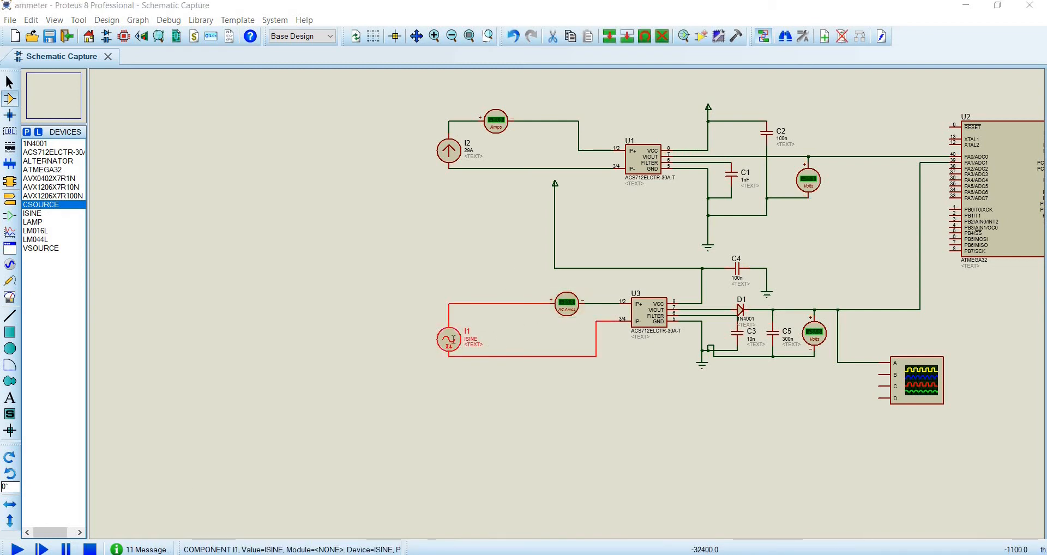
{"action": "double_click", "coordinate": [447, 338]}
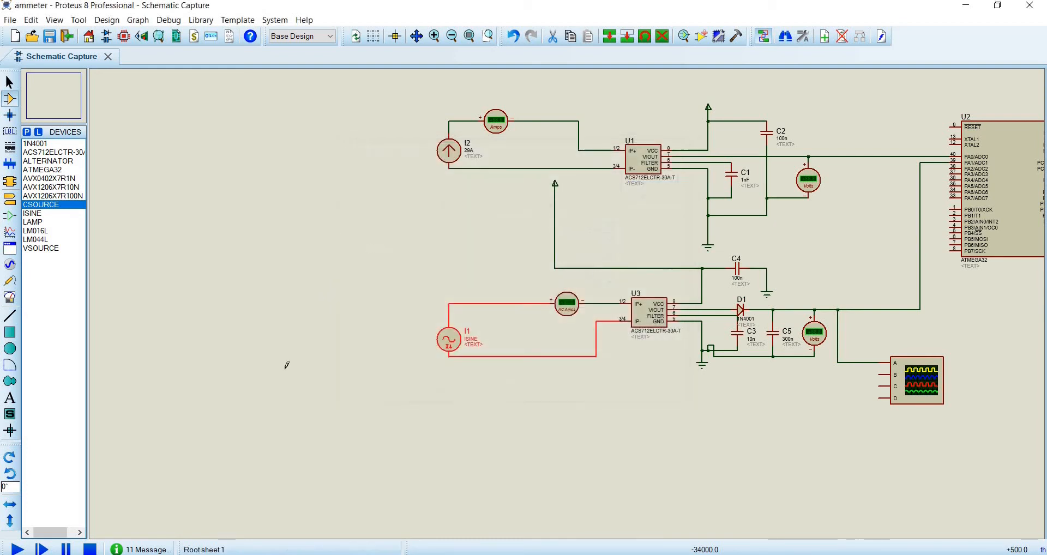
{"action": "left_click", "coordinate": [17, 549]}
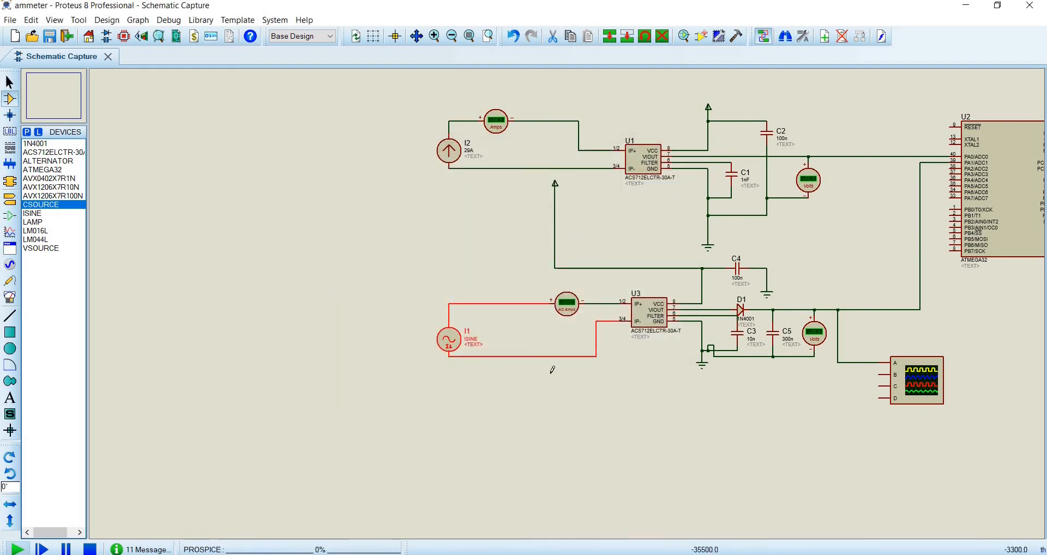
- Let the ammeter simulation with the edited currents run, then stop it
{"action": "left_click", "coordinate": [17, 549]}
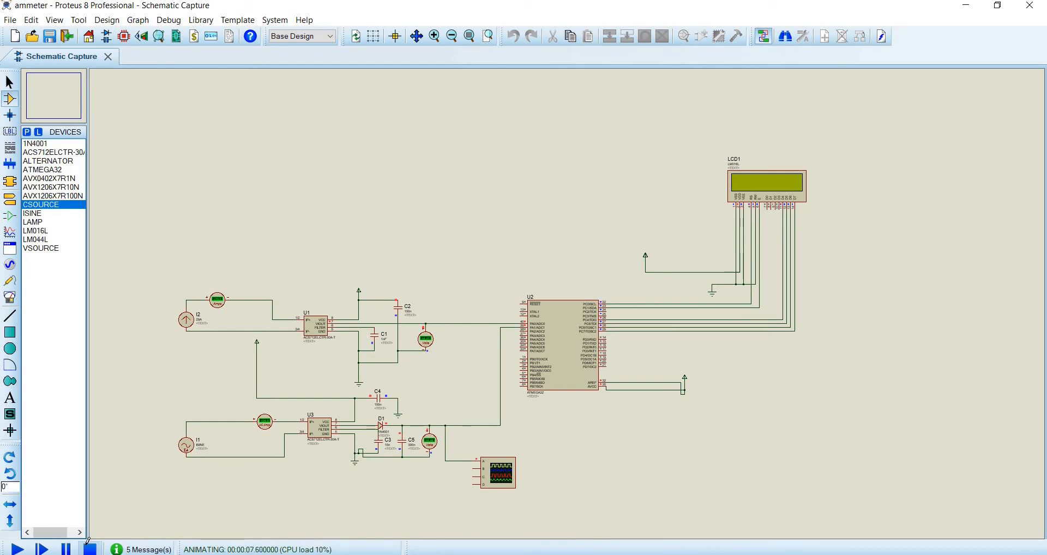
{"action": "left_click", "coordinate": [89, 548]}
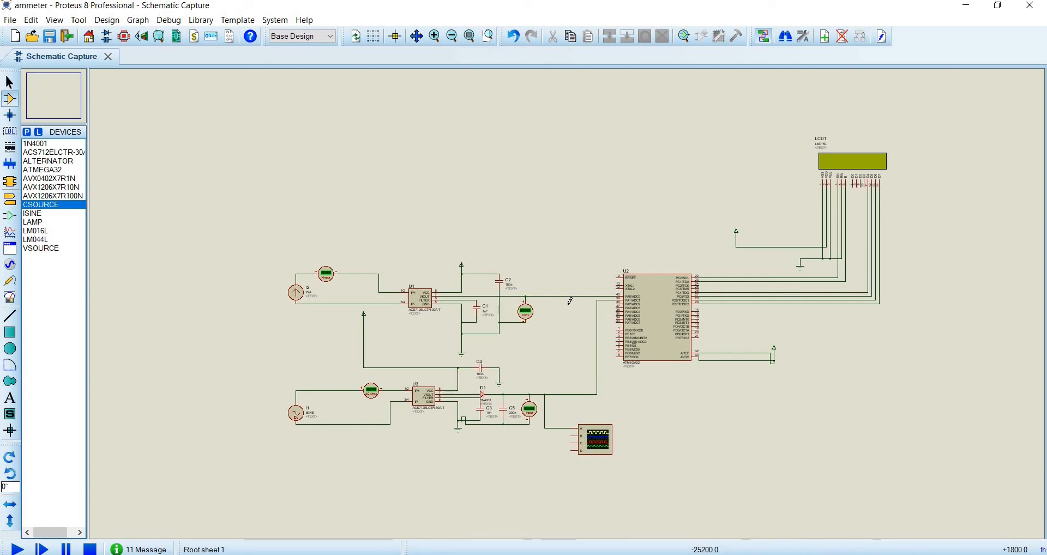
{"action": "mouse_move", "coordinate": [854, 291]}
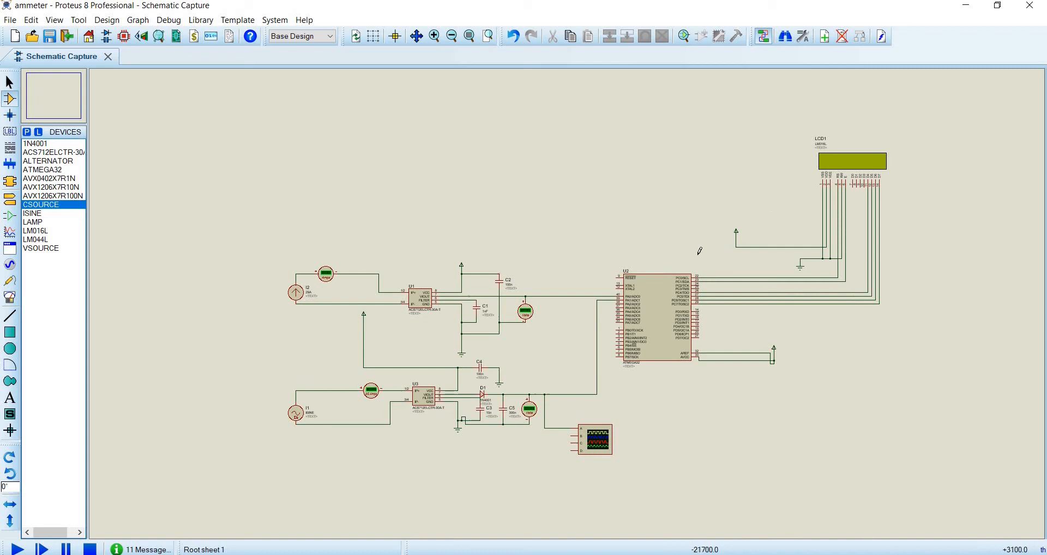
{"action": "mouse_move", "coordinate": [655, 100]}
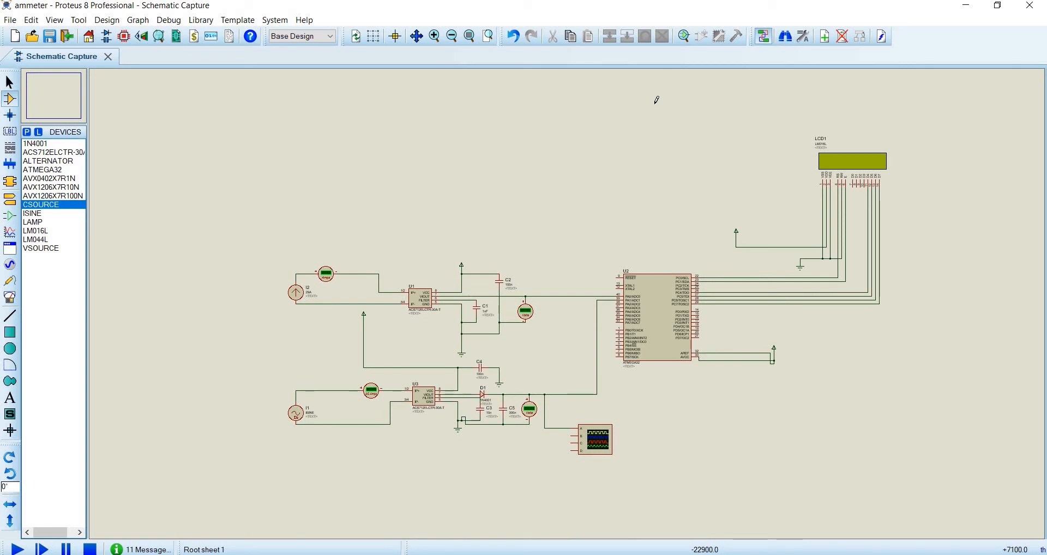